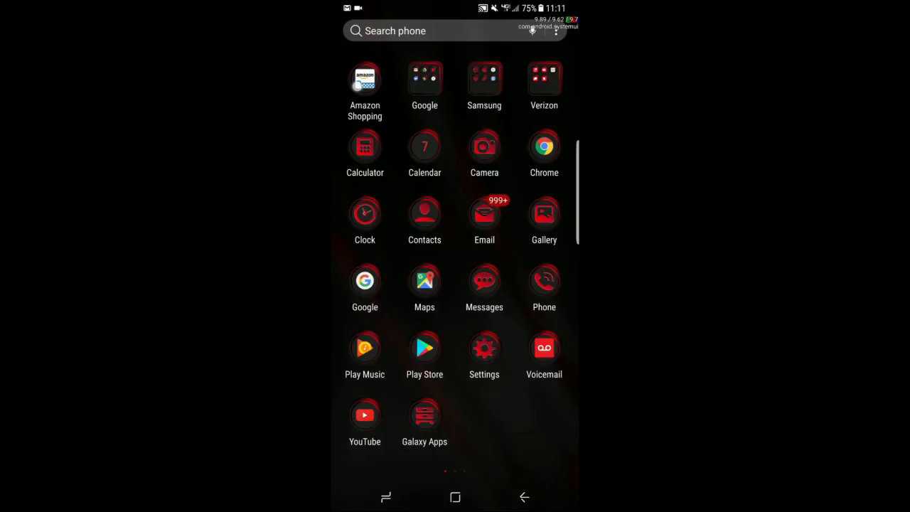
Step: Disable Amazon Shopping from the app drawer, then scroll through the drawer
click(365, 78)
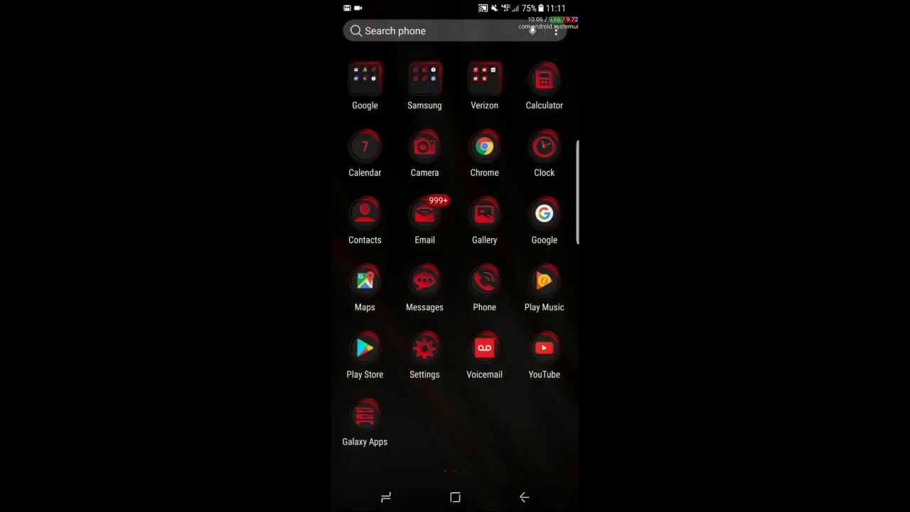
scroll(left, 3)
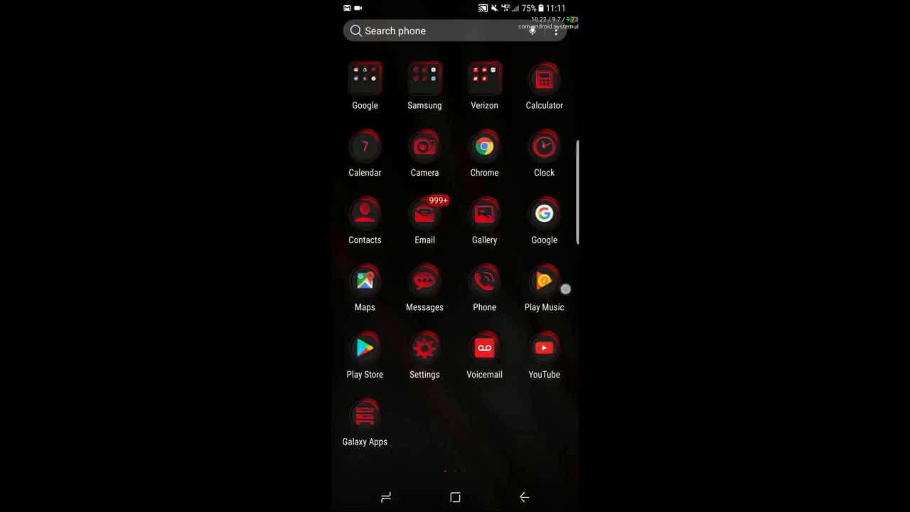
scroll(left, 3)
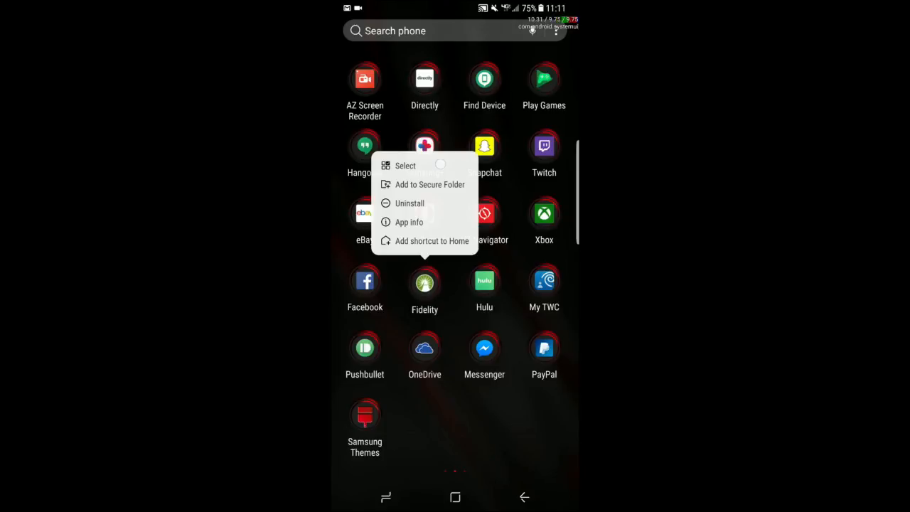
Step: View Fidelity's popup menu, which offers Uninstall but no Disable option
click(406, 165)
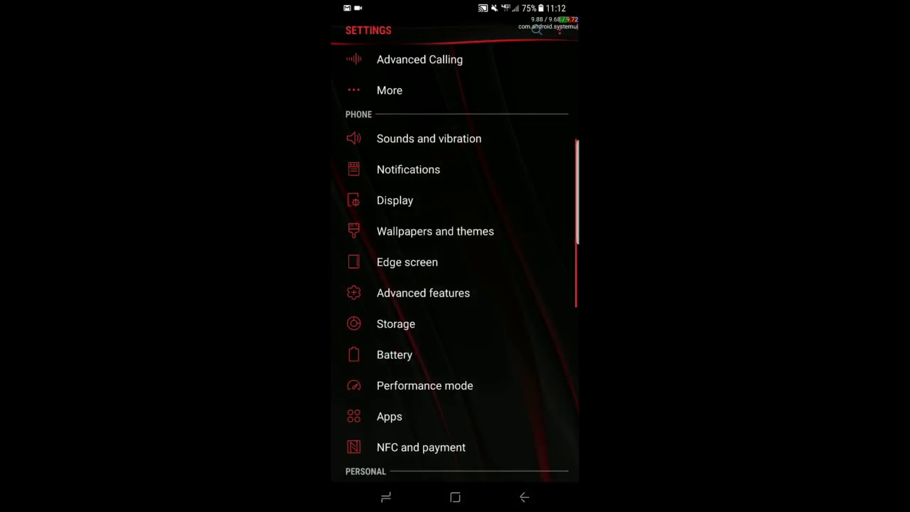
Step: Scroll Settings down to Apps and open the App manager list
scroll(down, 3)
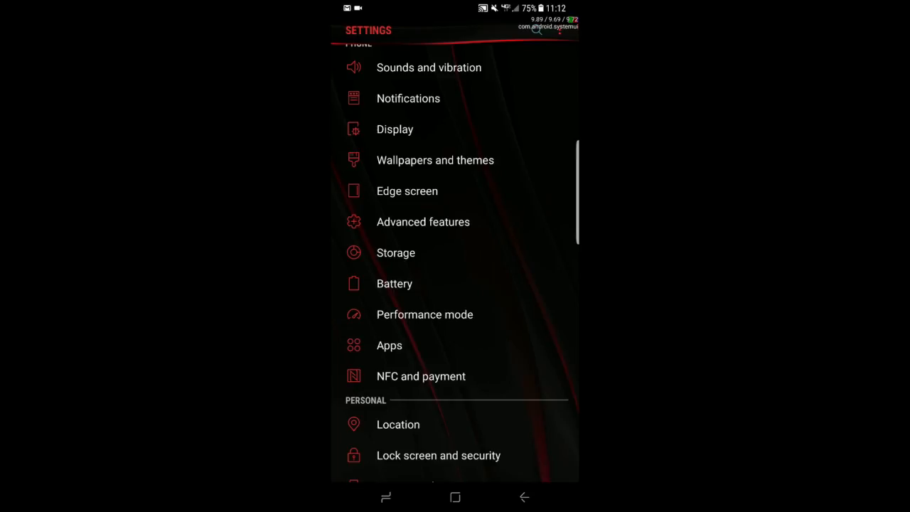
click(389, 345)
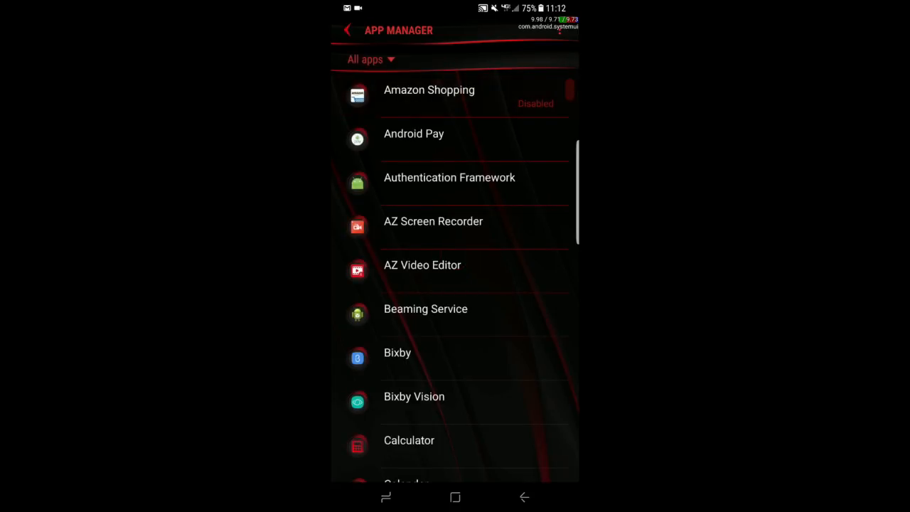
Step: Re-enable Amazon Shopping in its app info, disable it again, and leave
click(429, 96)
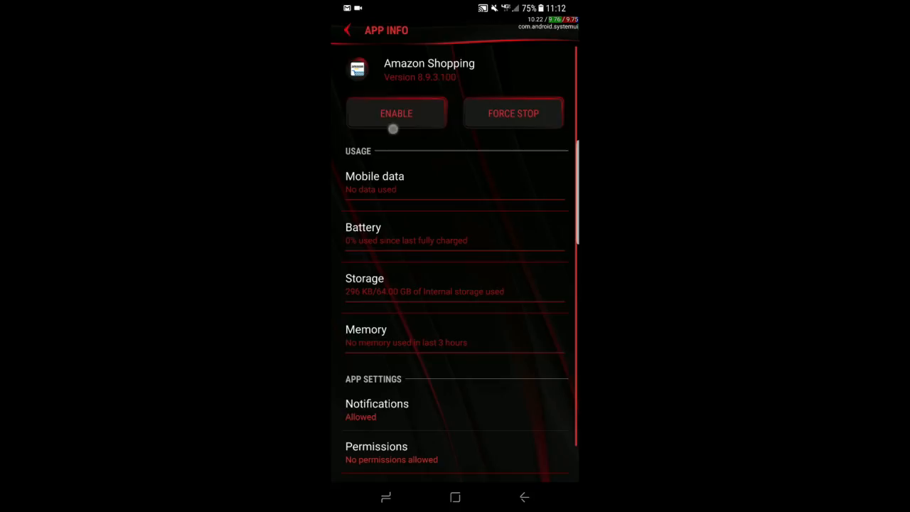
click(396, 114)
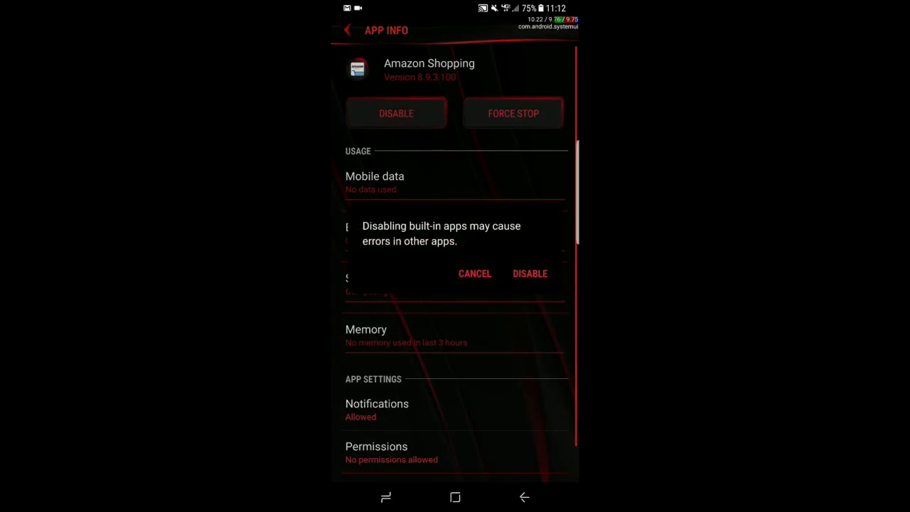
click(529, 274)
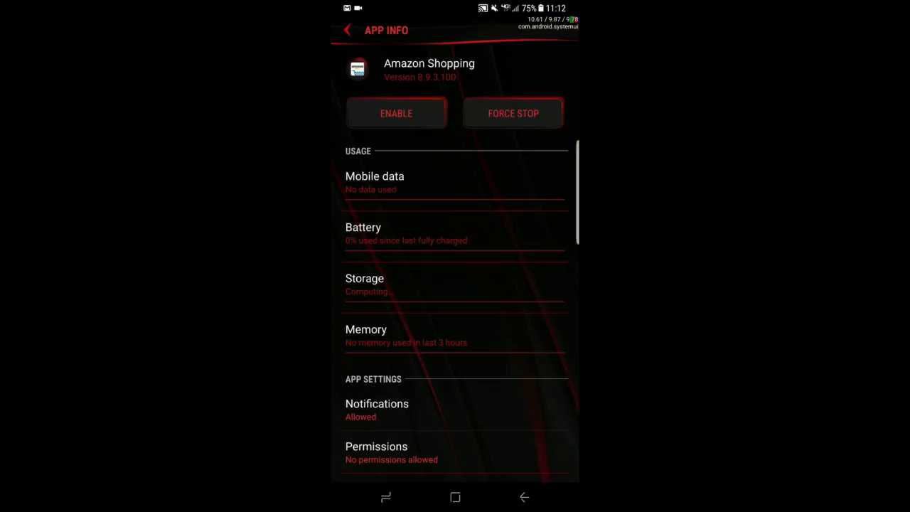
click(348, 32)
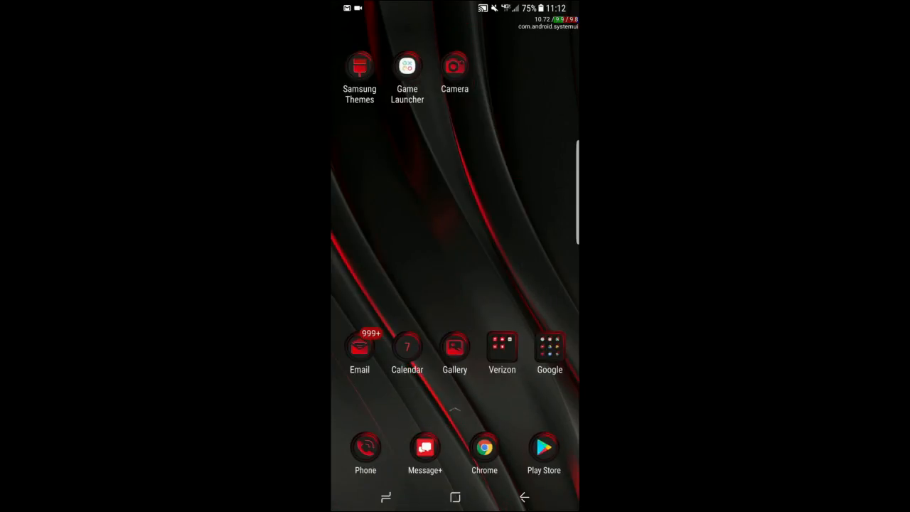
Step: Check Game Launcher's shortcut menu for a disable option, dismiss it, and reach the app drawer
click(408, 67)
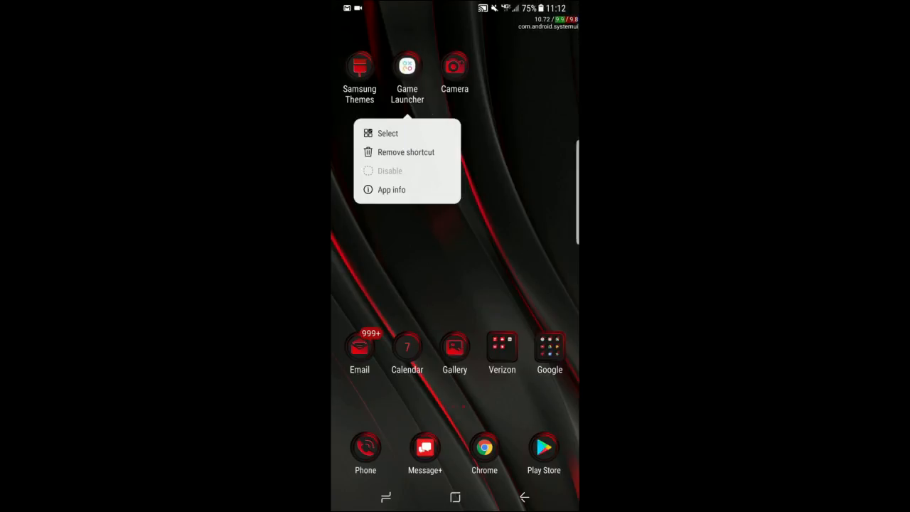
click(418, 244)
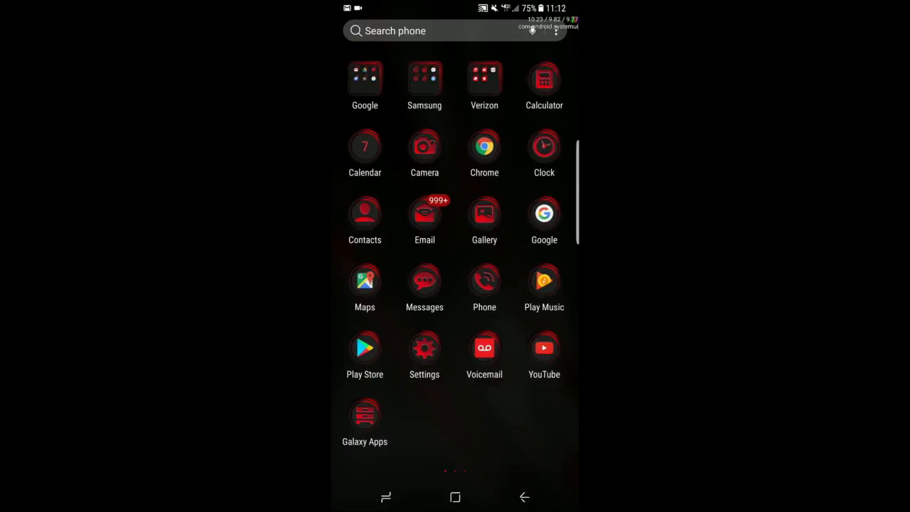
click(525, 497)
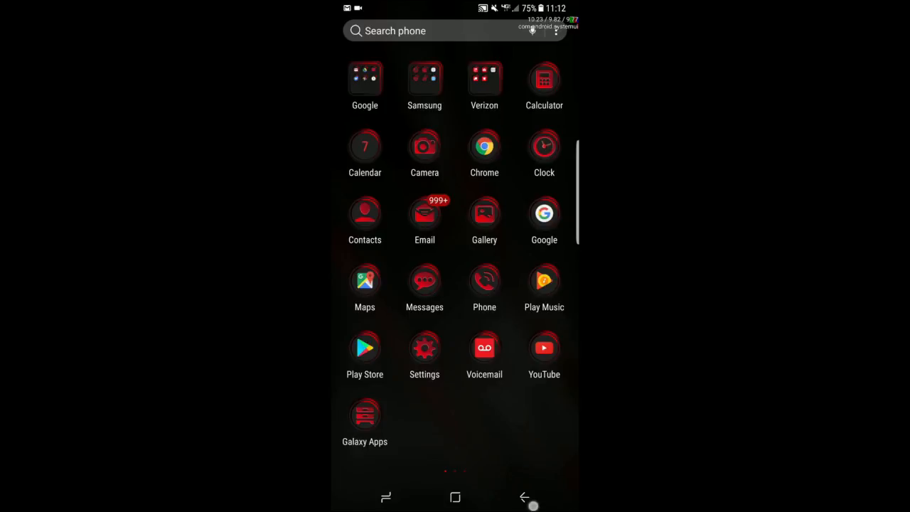